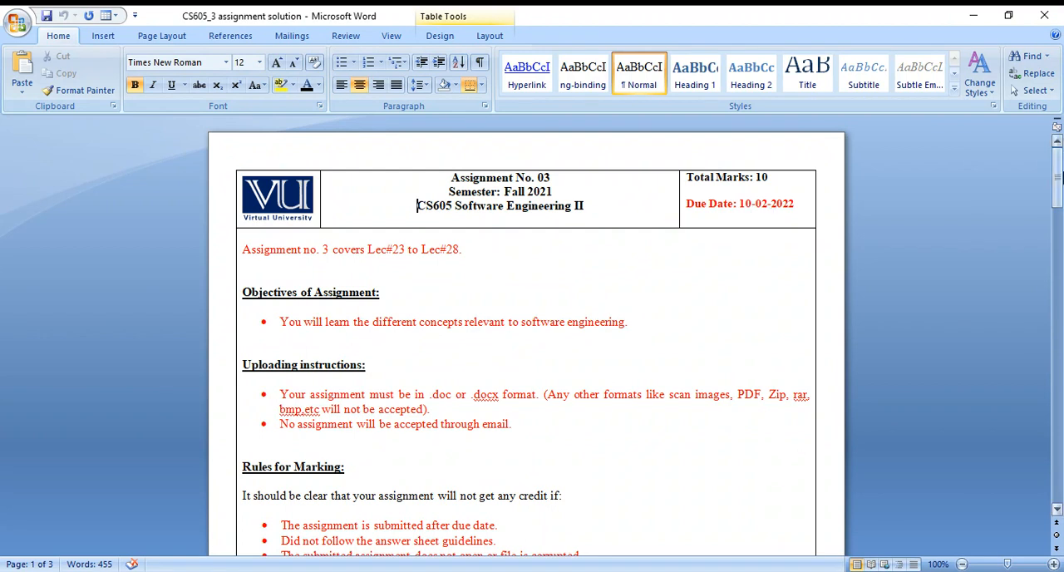
Step: Enter 7 as the index number for the first description in the answer sheet table
scroll("down", 3)
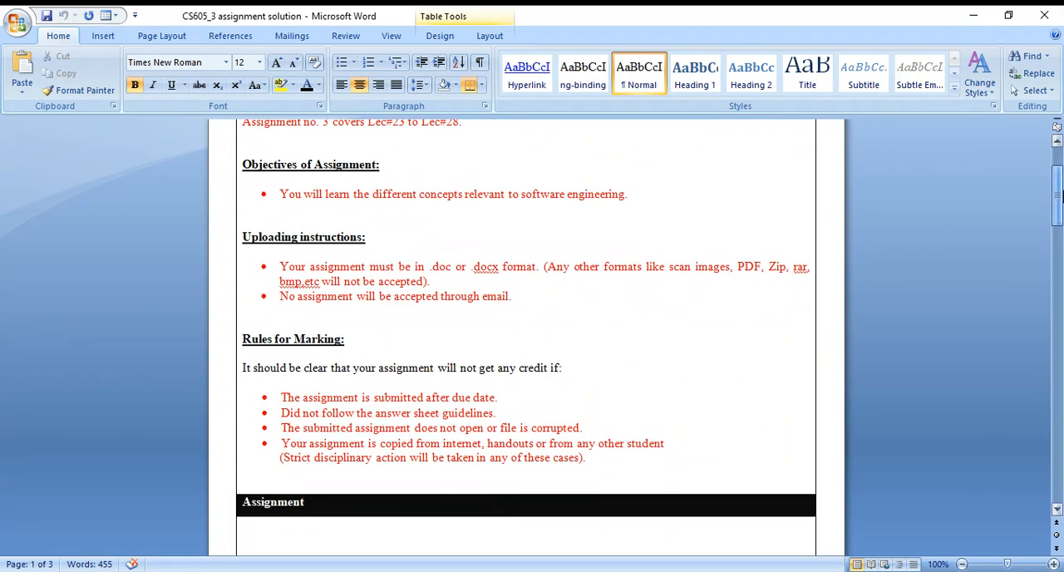
scroll("down", 3)
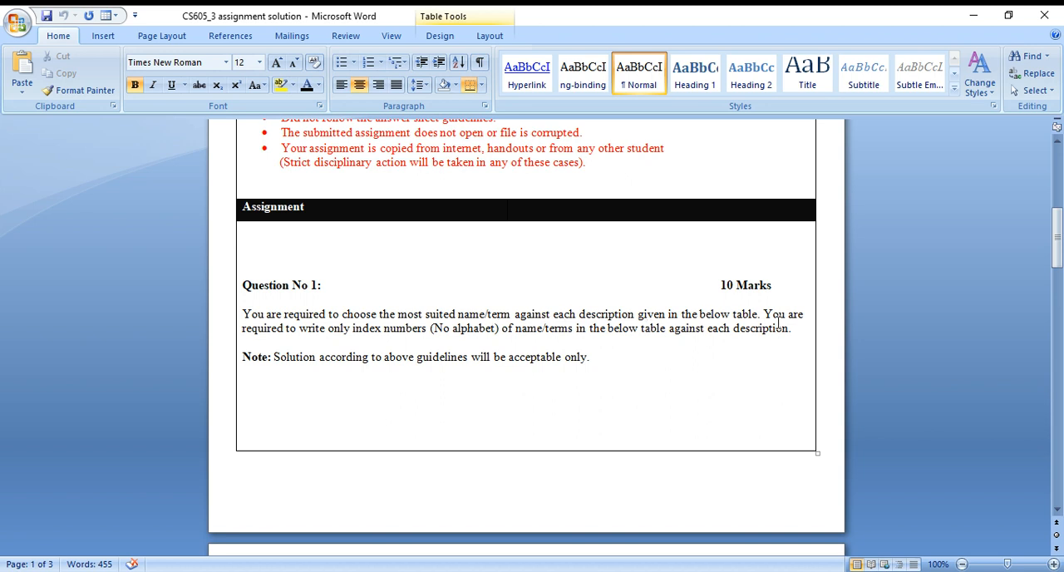
mouse_move(307, 341)
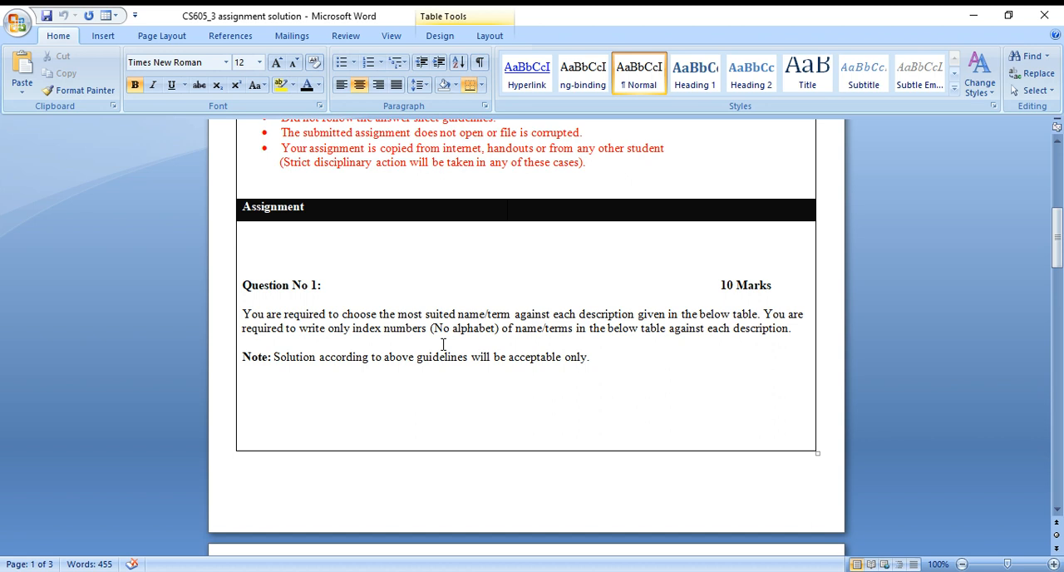
mouse_move(615, 341)
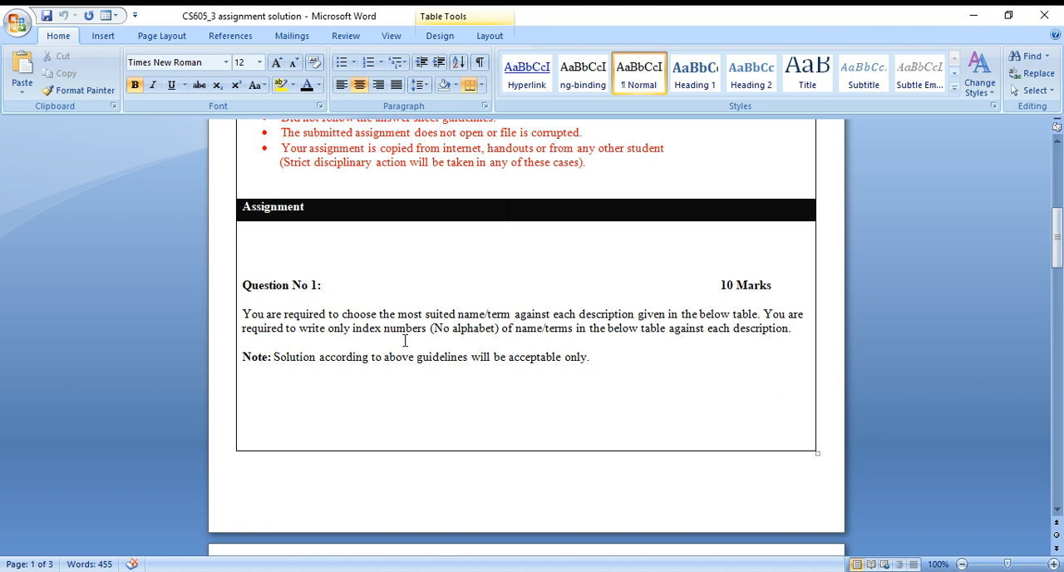
mouse_move(672, 364)
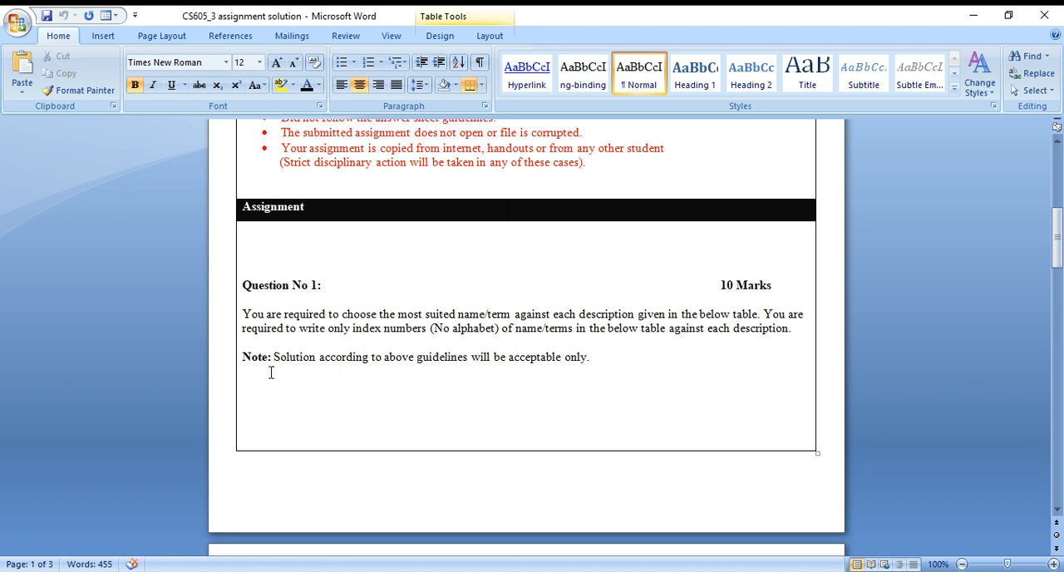
mouse_move(384, 372)
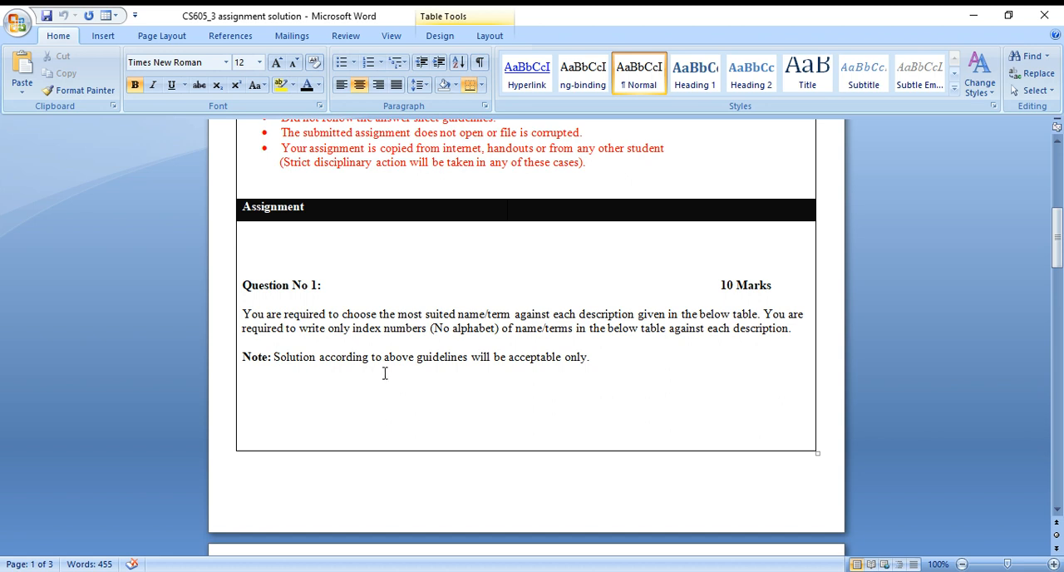
mouse_move(519, 366)
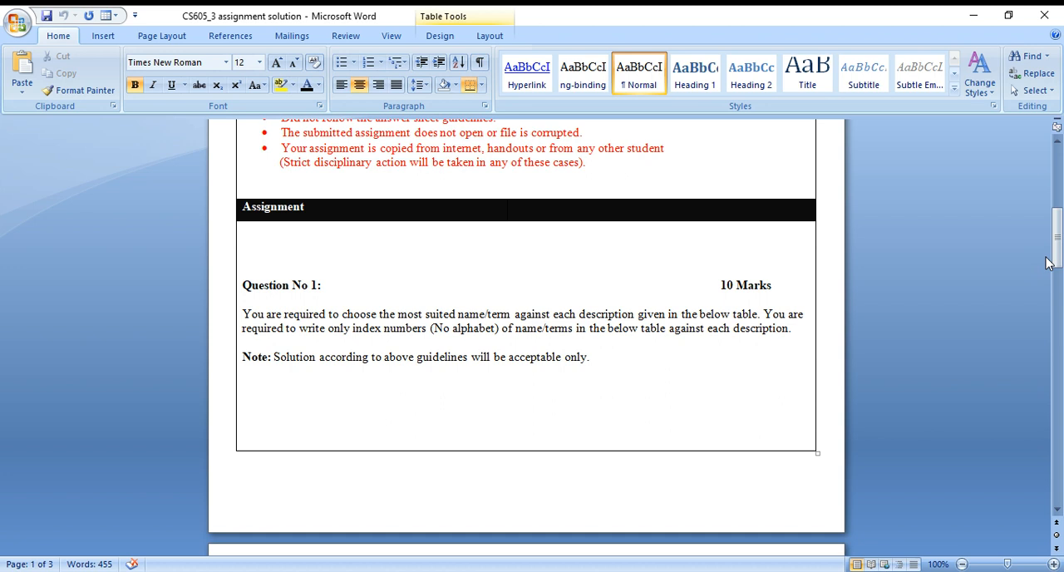
scroll("down", 3)
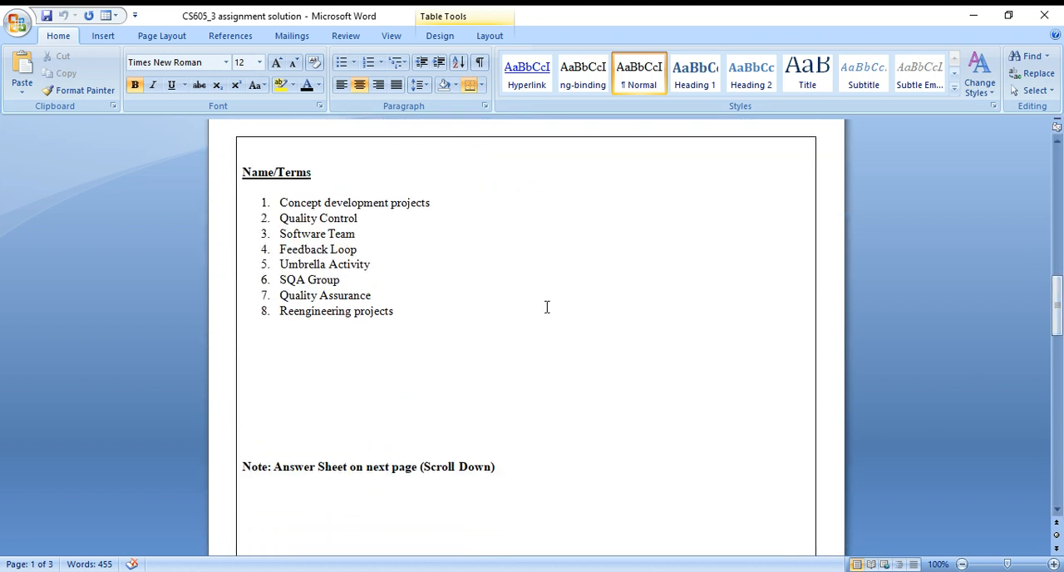
double_click(276, 173)
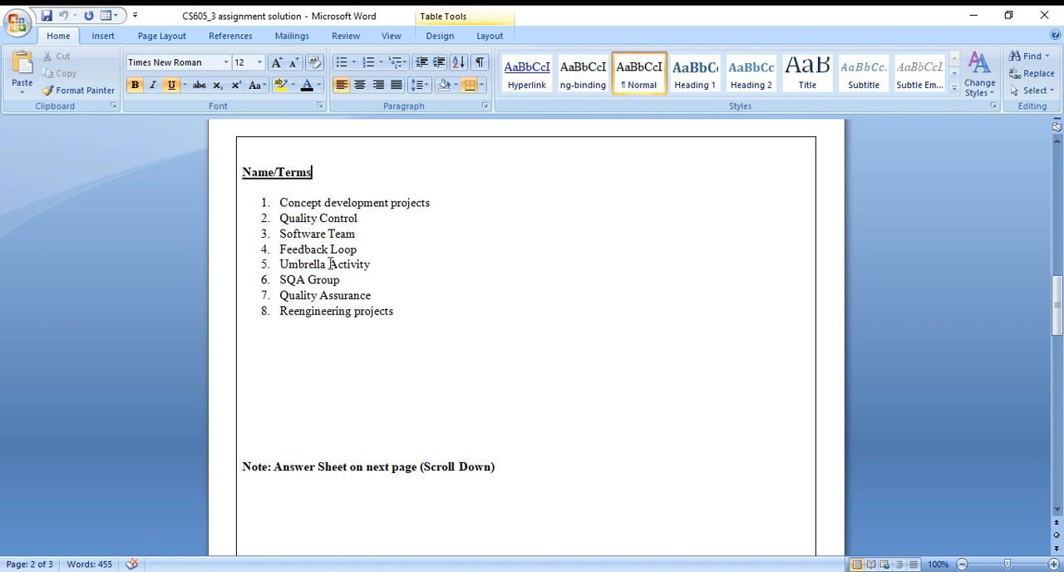
mouse_move(299, 276)
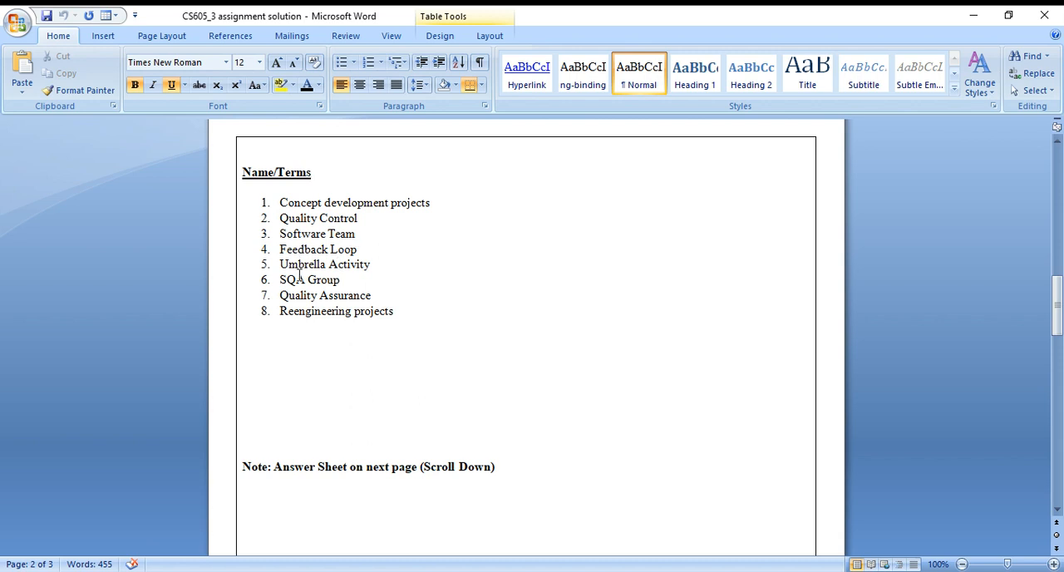
mouse_move(312, 296)
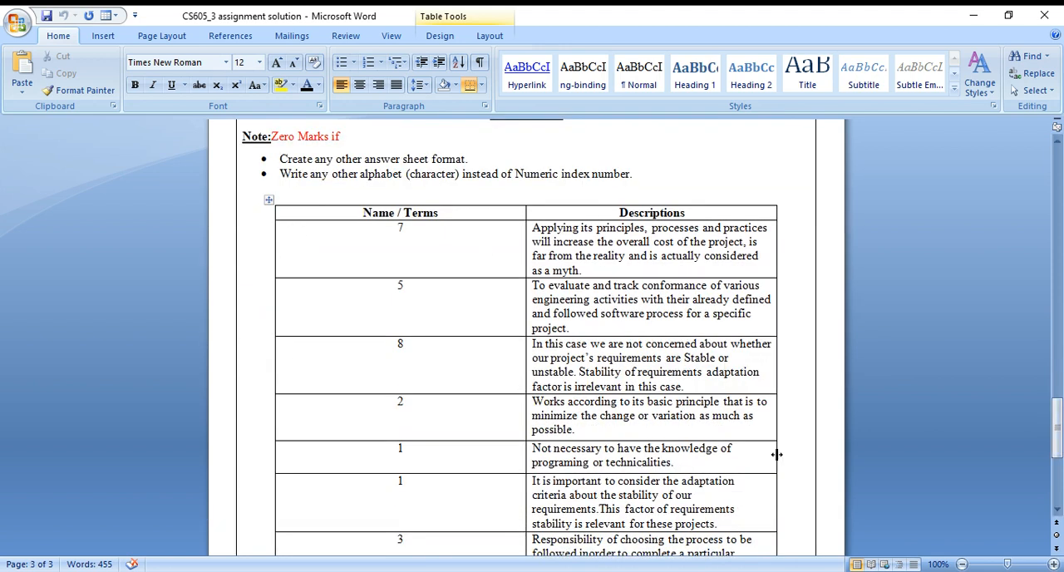
mouse_move(419, 234)
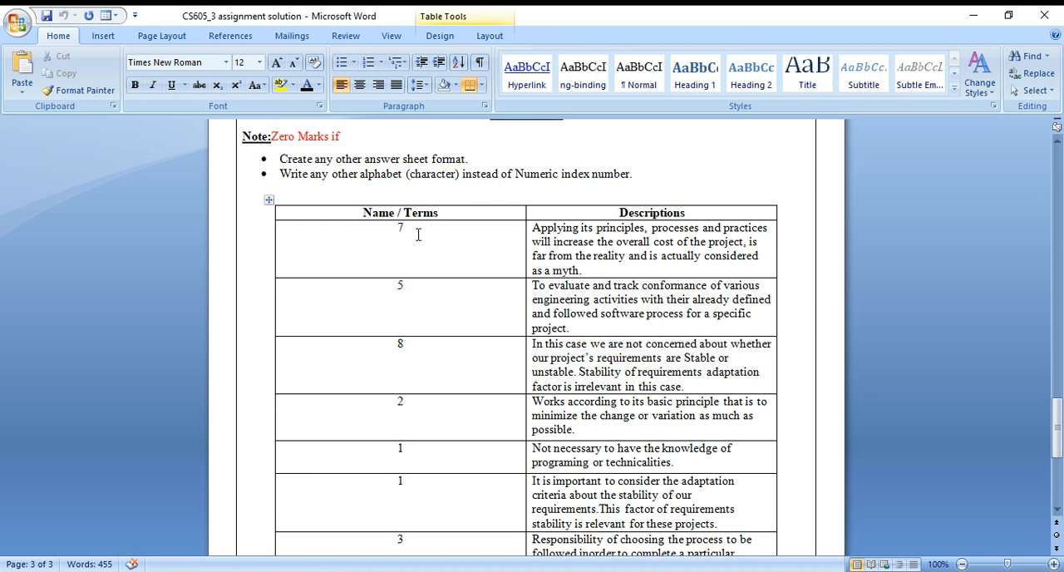
mouse_move(419, 317)
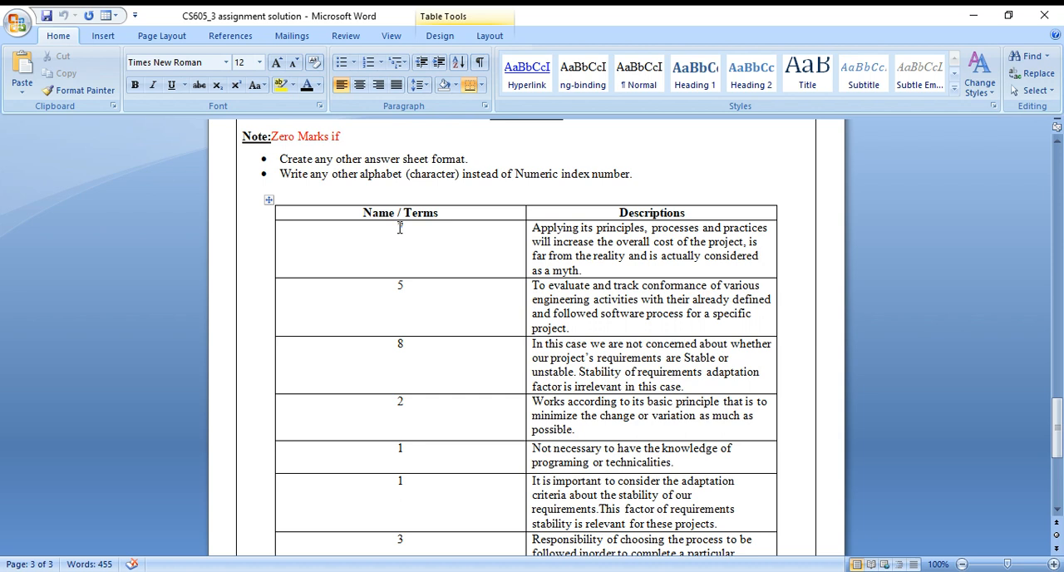
type("7")
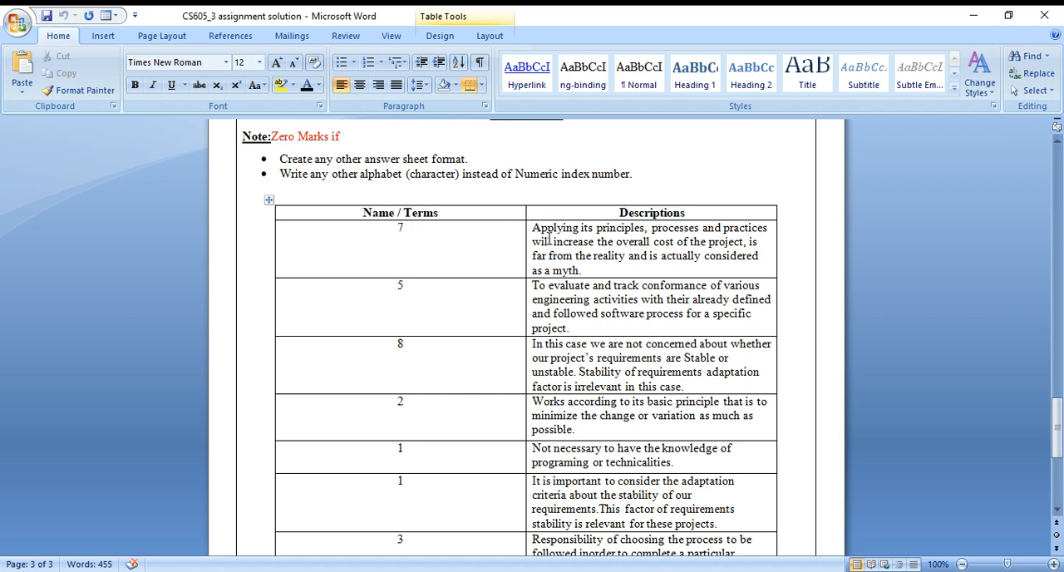
left_click_drag(533, 227, 582, 269)
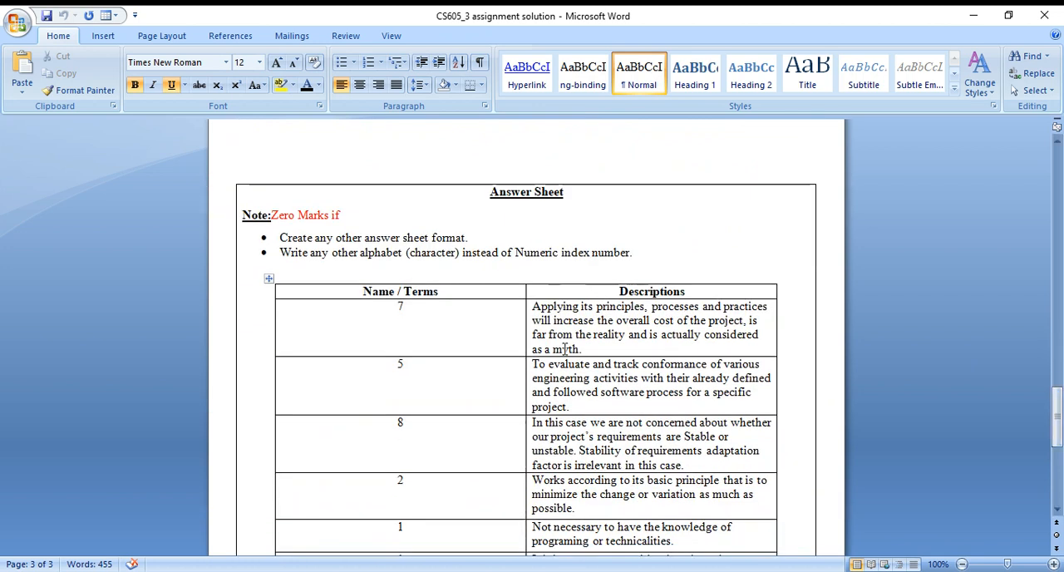
Step: Review the eight numbered terms, placing the cursor after the last item, Reengineering projects
scroll("down", 3)
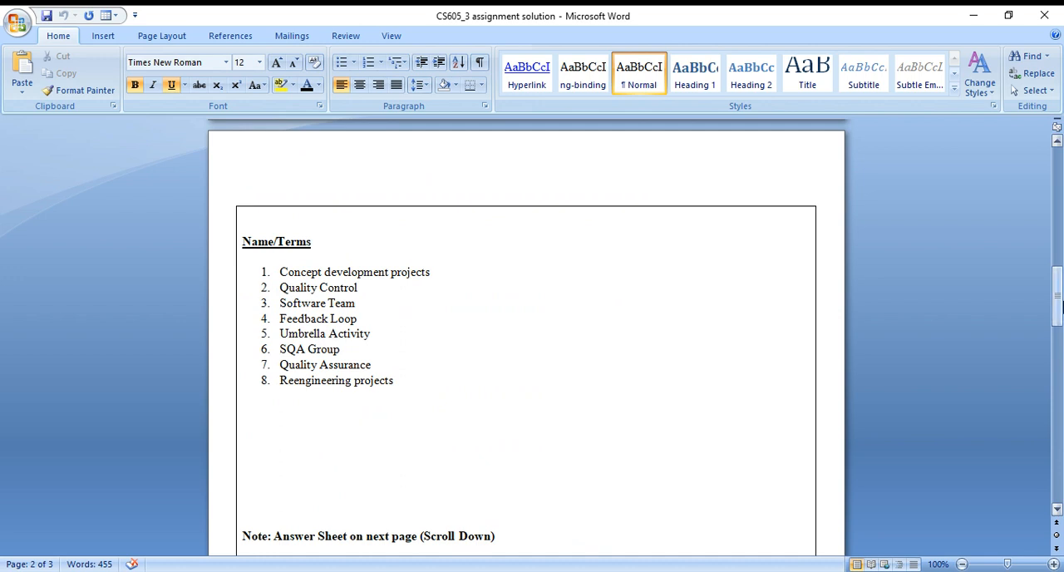
scroll("down", 3)
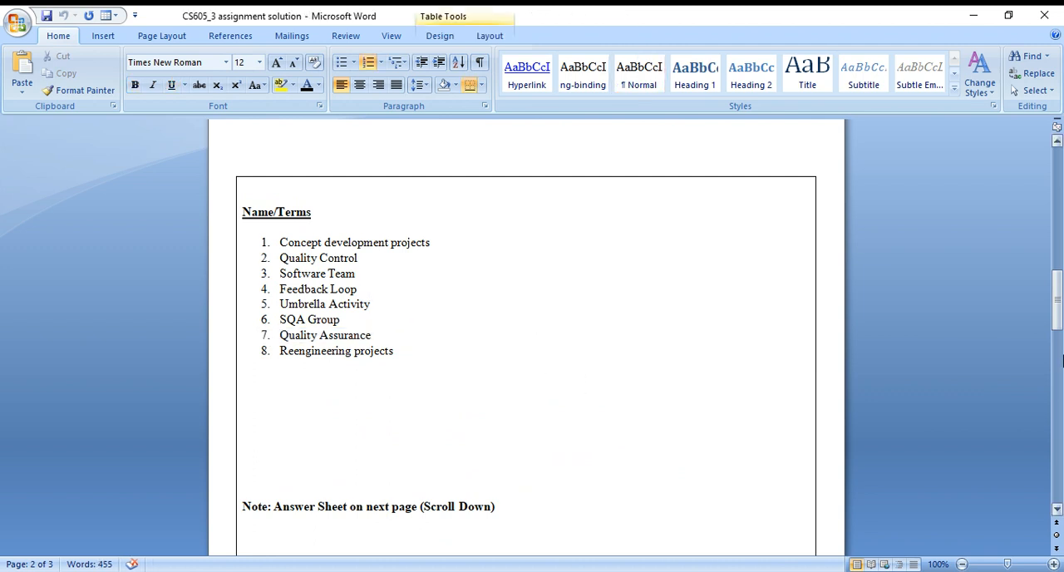
scroll("down", 3)
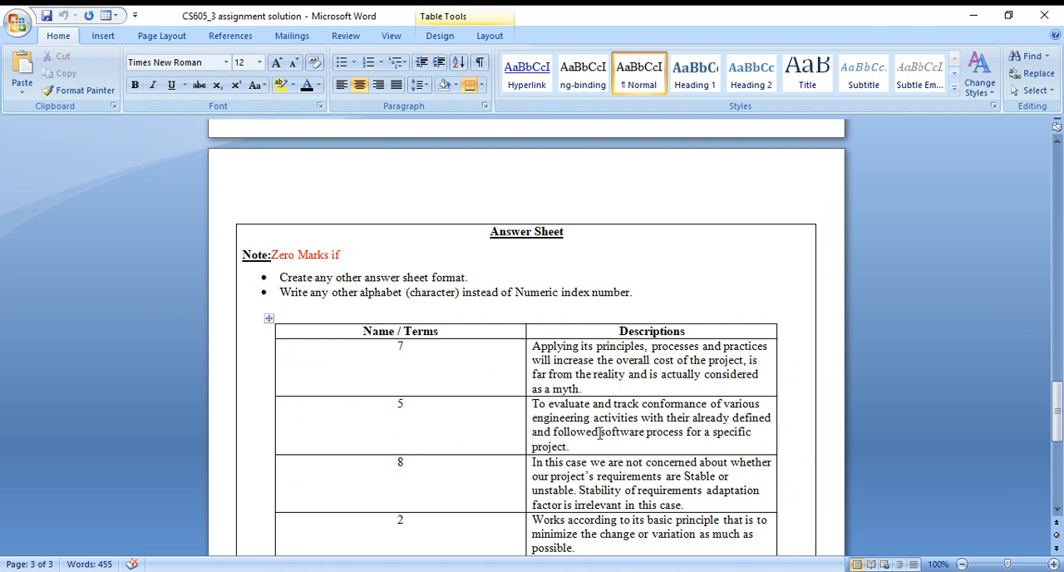
scroll("down", 3)
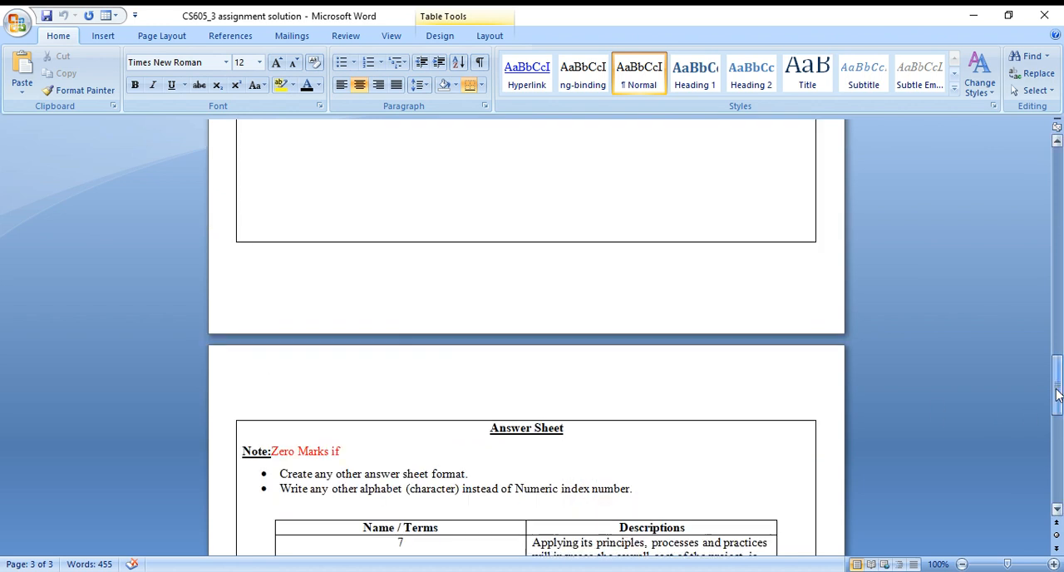
scroll("down", 3)
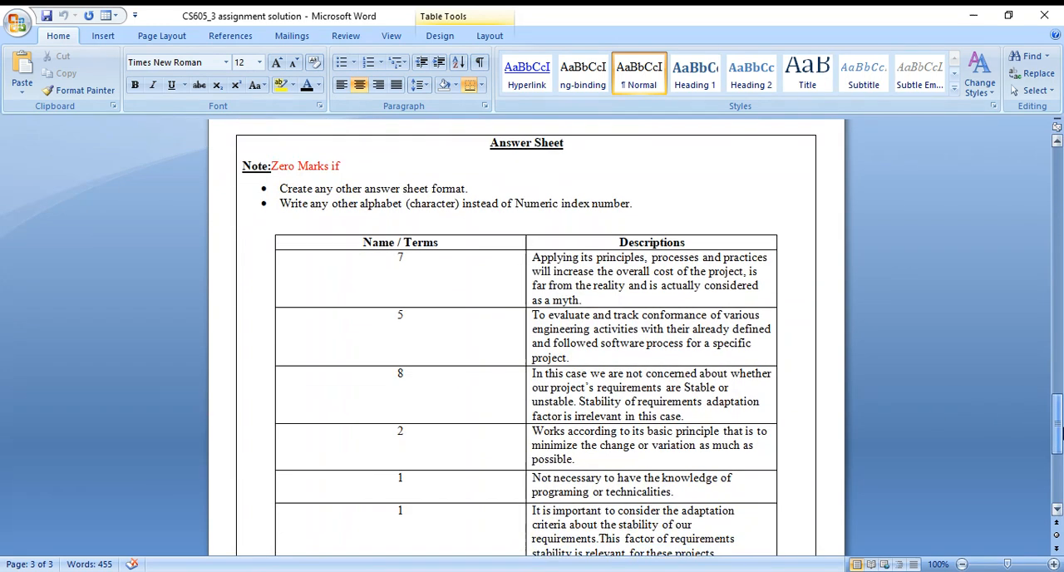
left_click(403, 256)
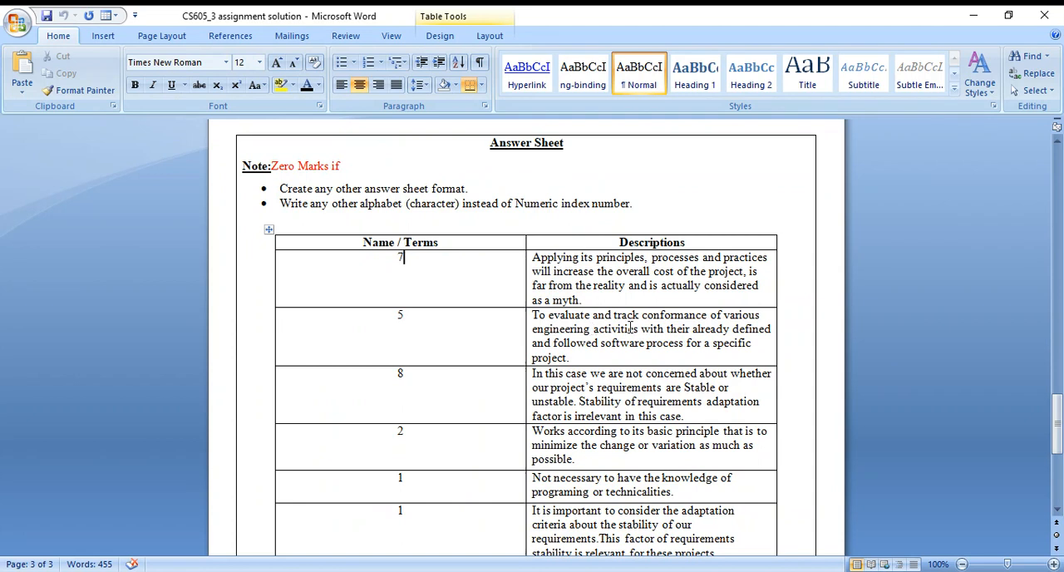
mouse_move(481, 352)
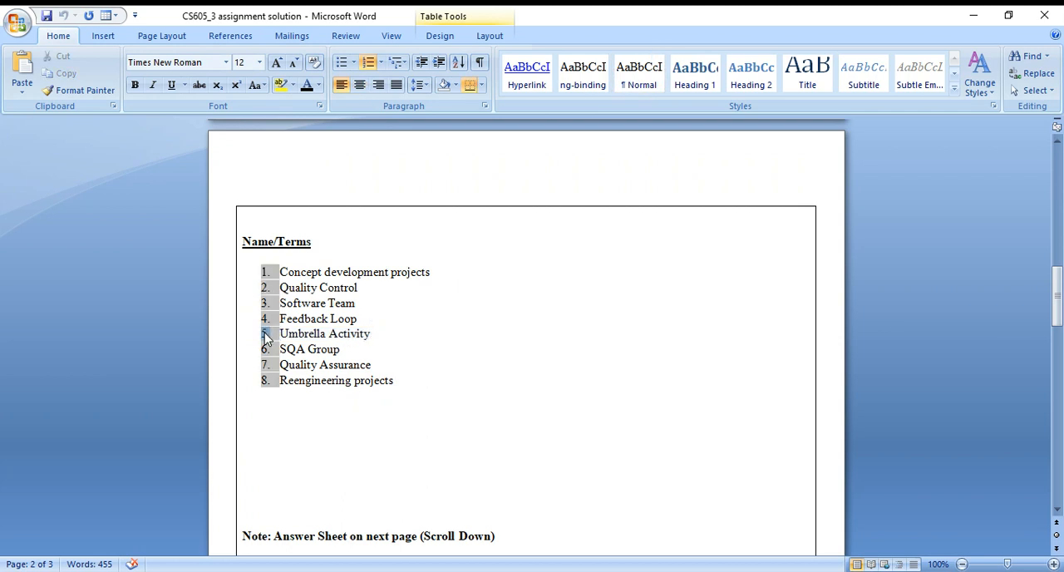
left_click(398, 379)
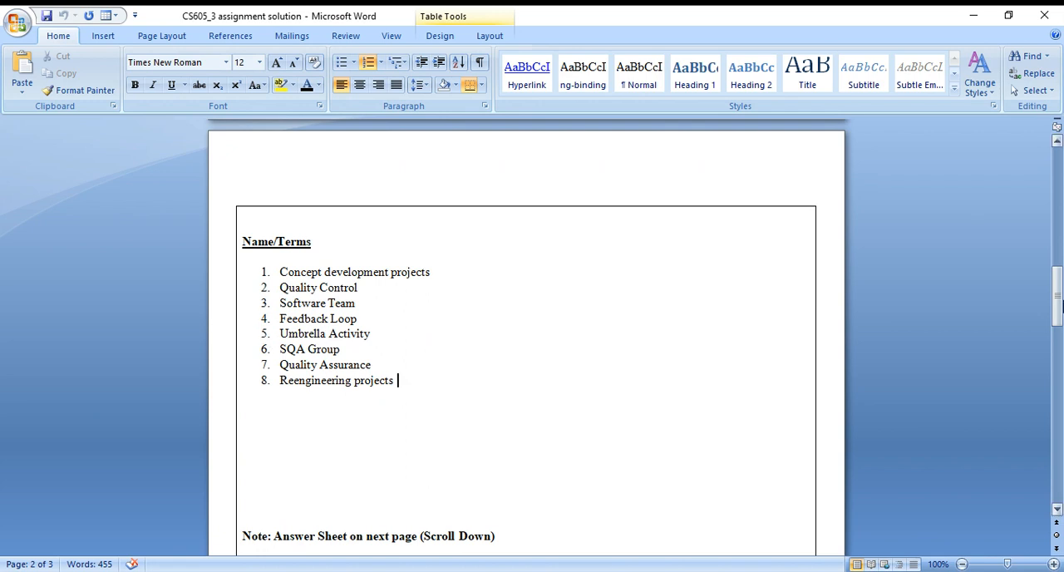
Step: Enter 2 as the index for the 'Works according to its basic principle' description
scroll("down", 3)
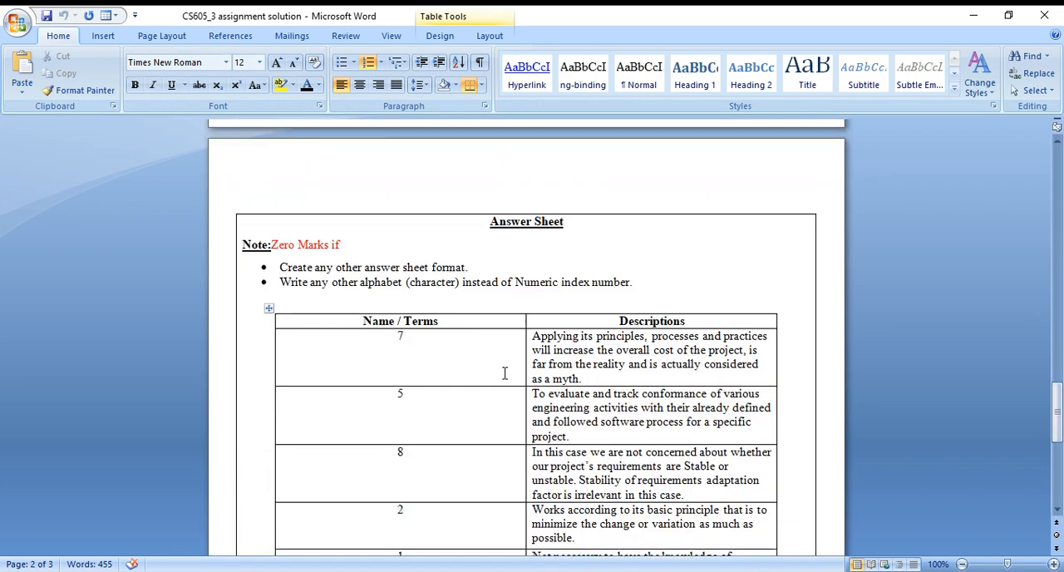
double_click(400, 392)
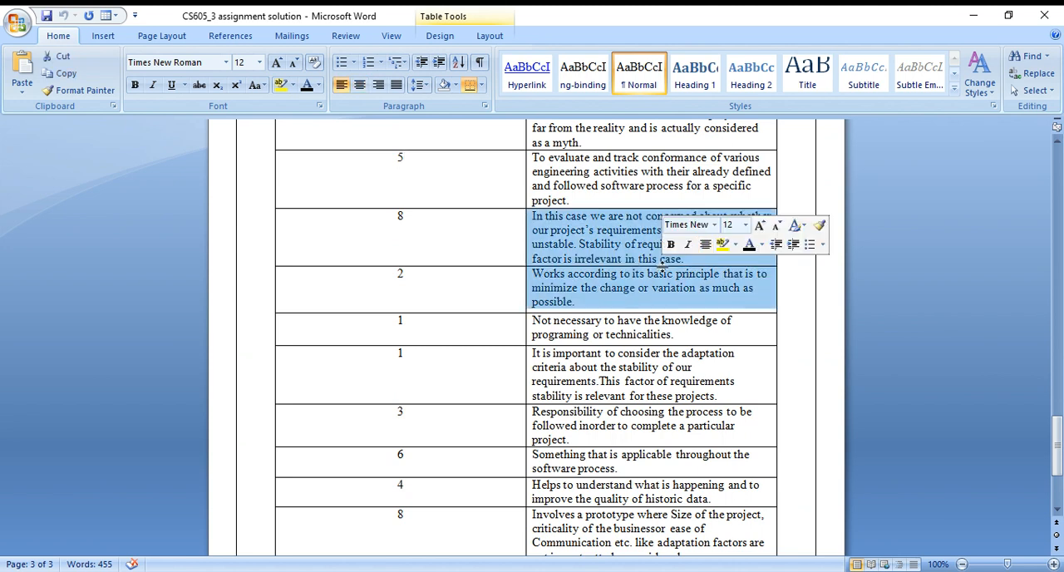
left_click(366, 224)
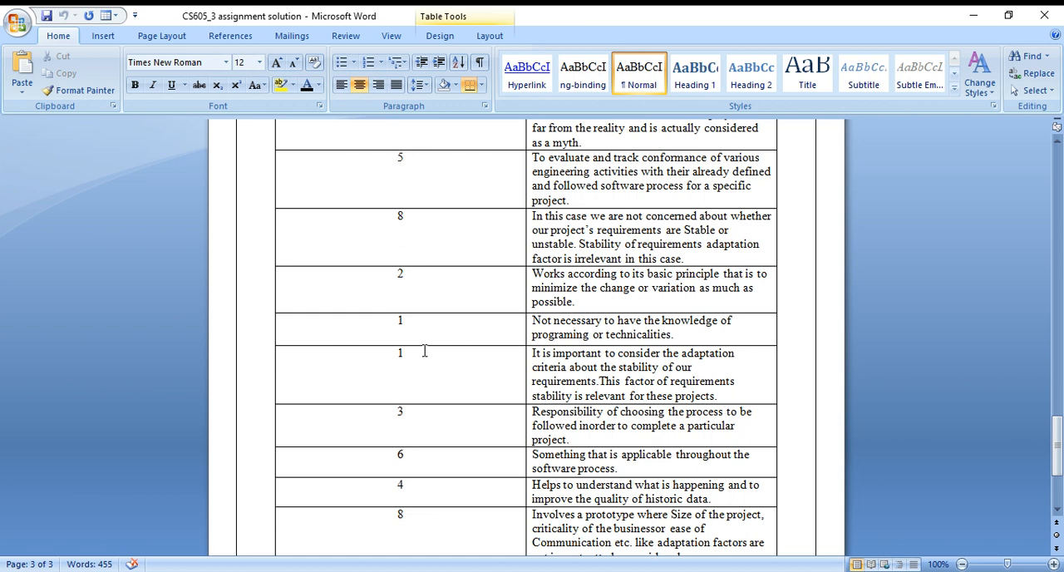
mouse_move(416, 191)
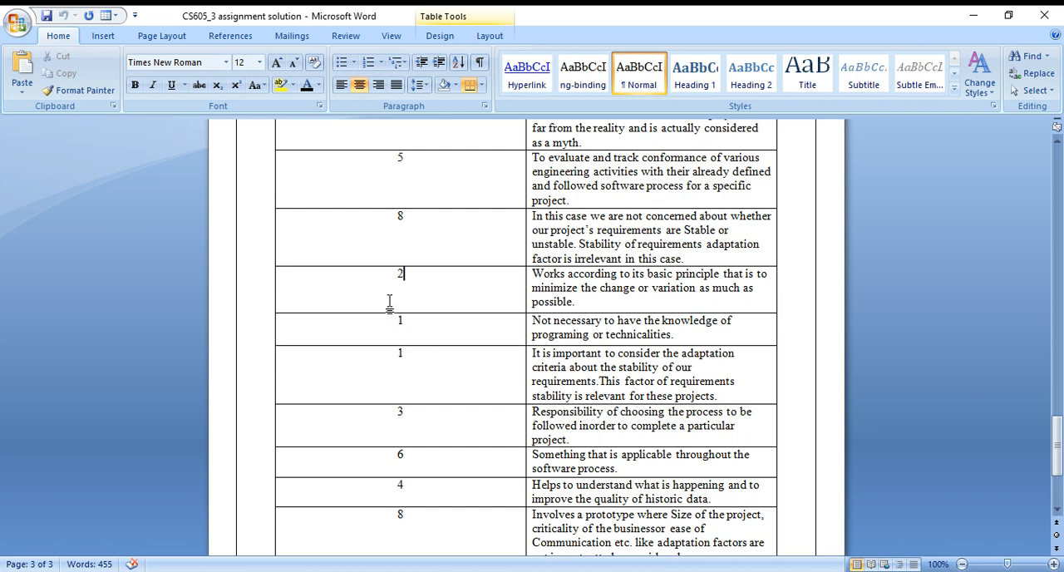
mouse_move(387, 223)
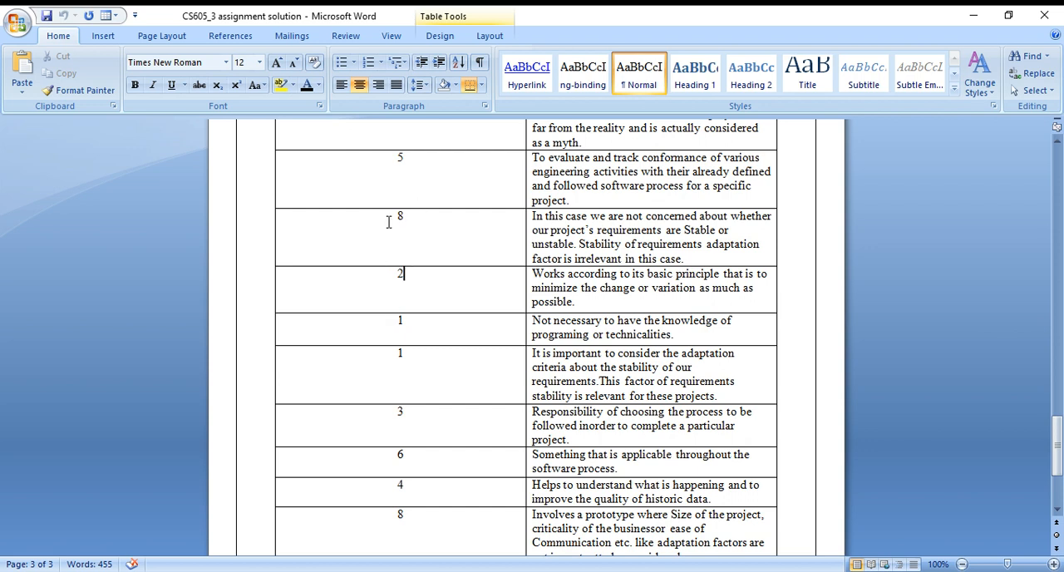
mouse_move(413, 158)
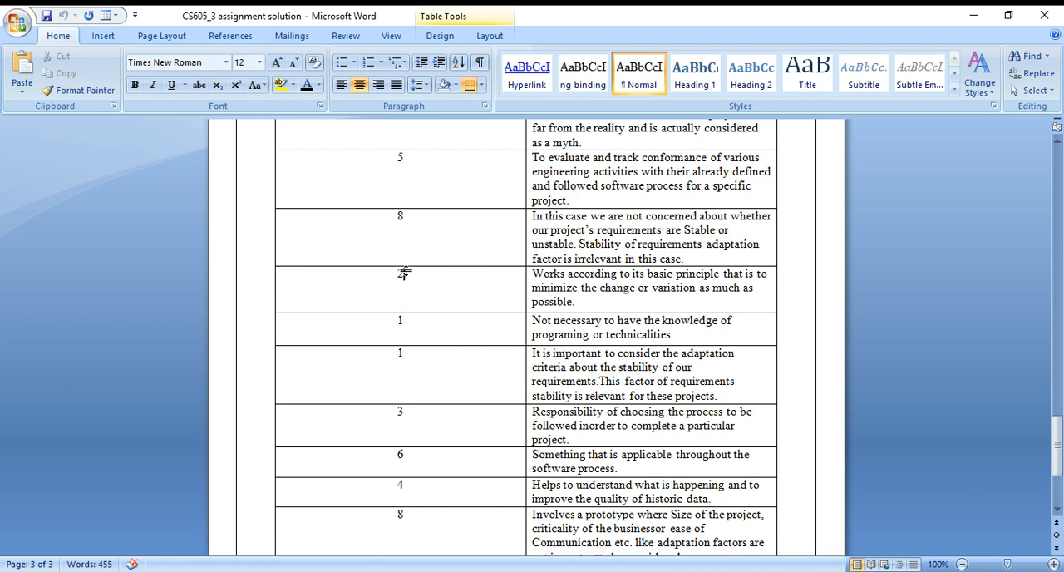
type("2")
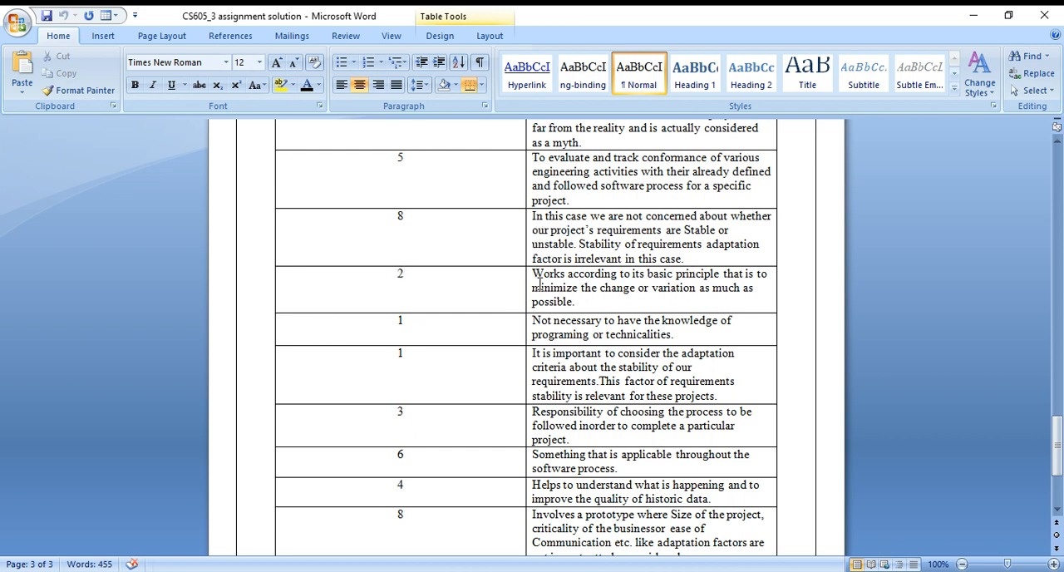
mouse_move(535, 316)
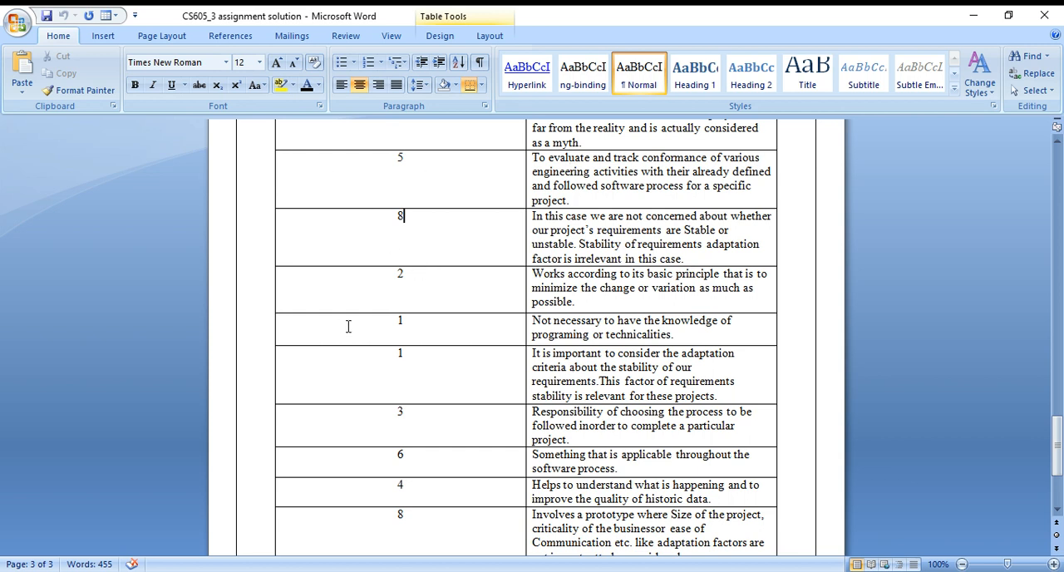
mouse_move(423, 198)
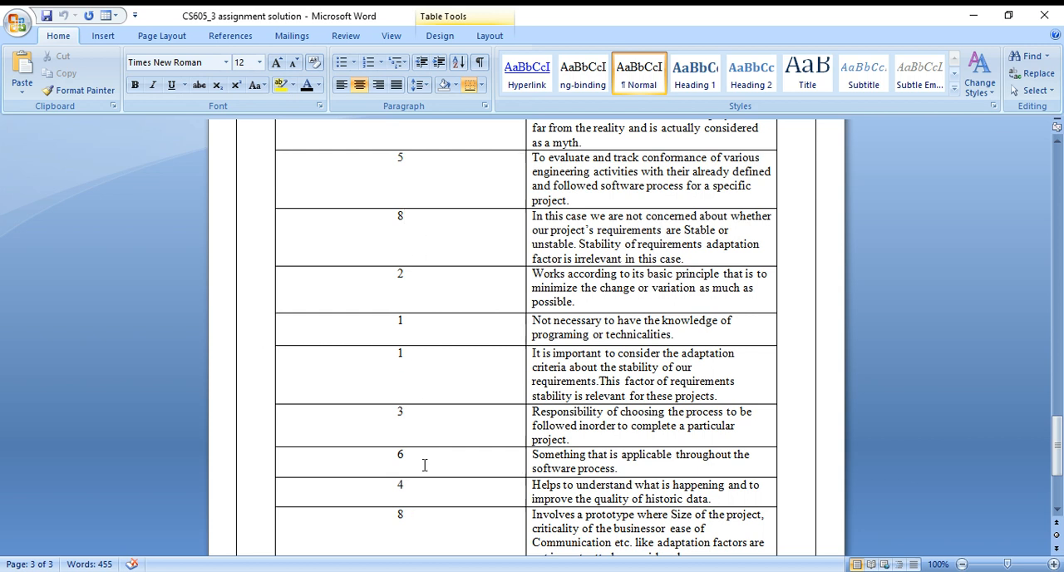
scroll("down", 3)
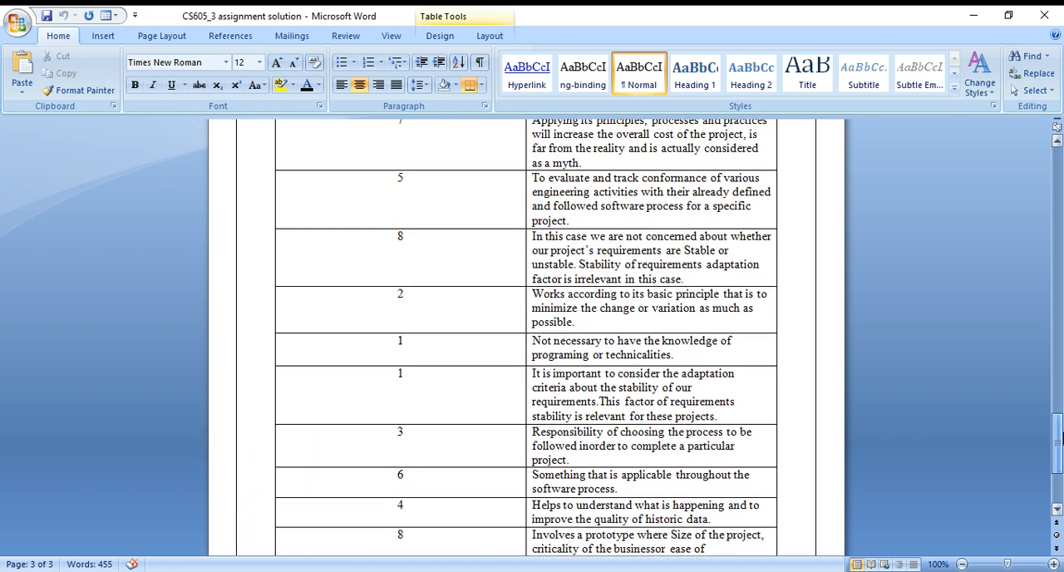
scroll("down", 3)
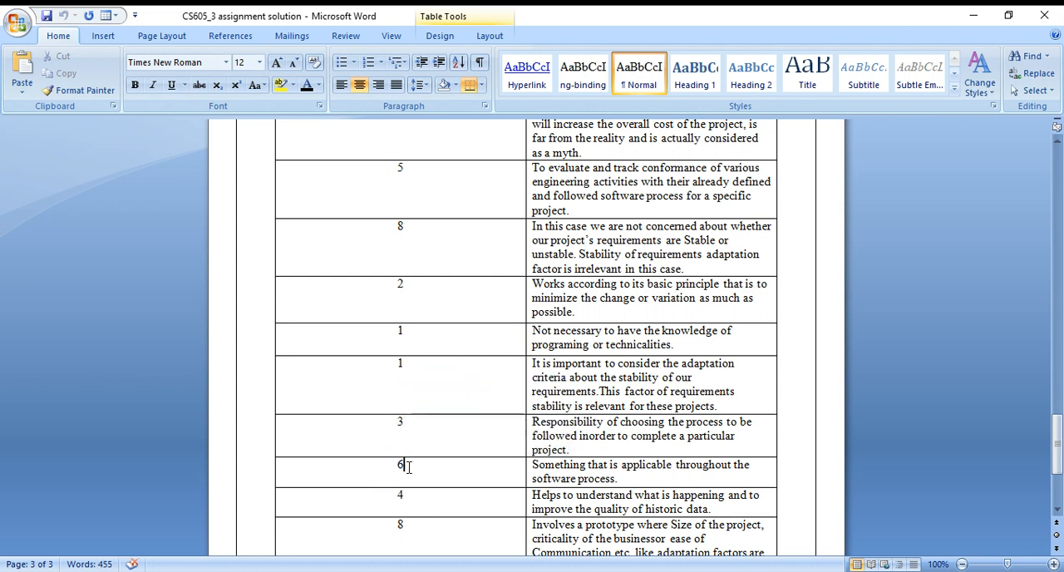
mouse_move(398, 499)
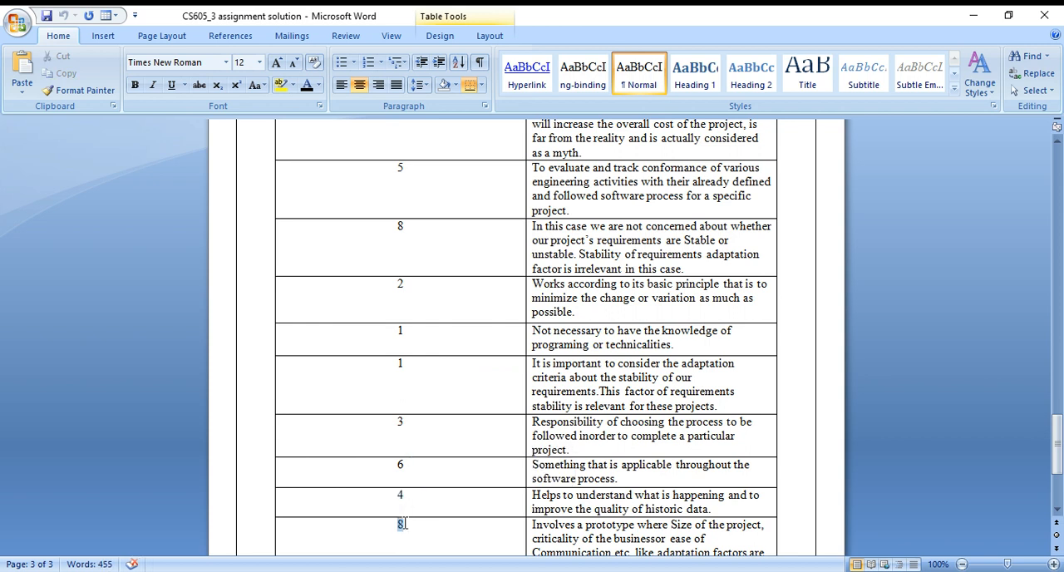
scroll("down", 3)
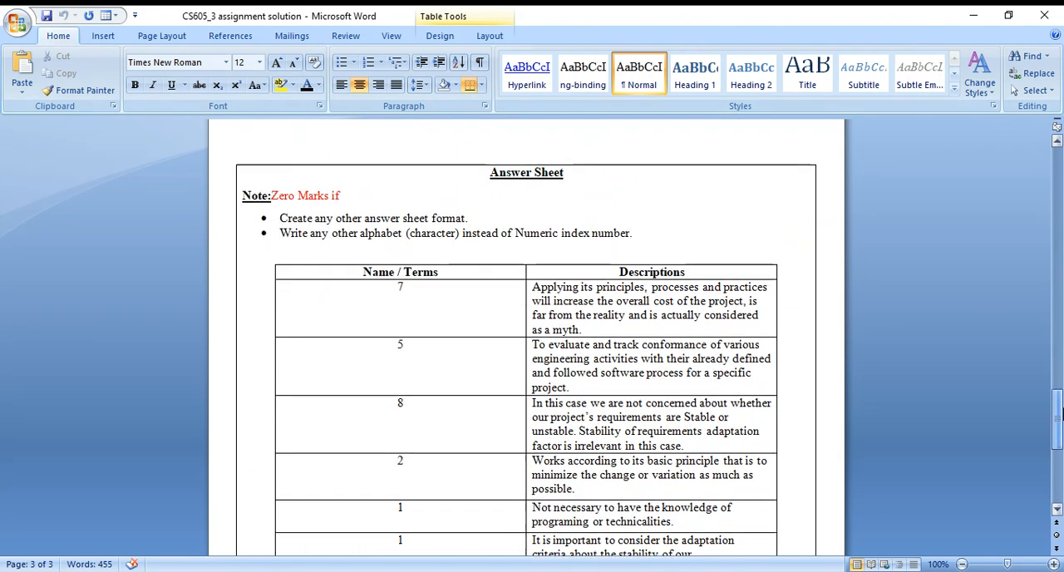
scroll("down", 3)
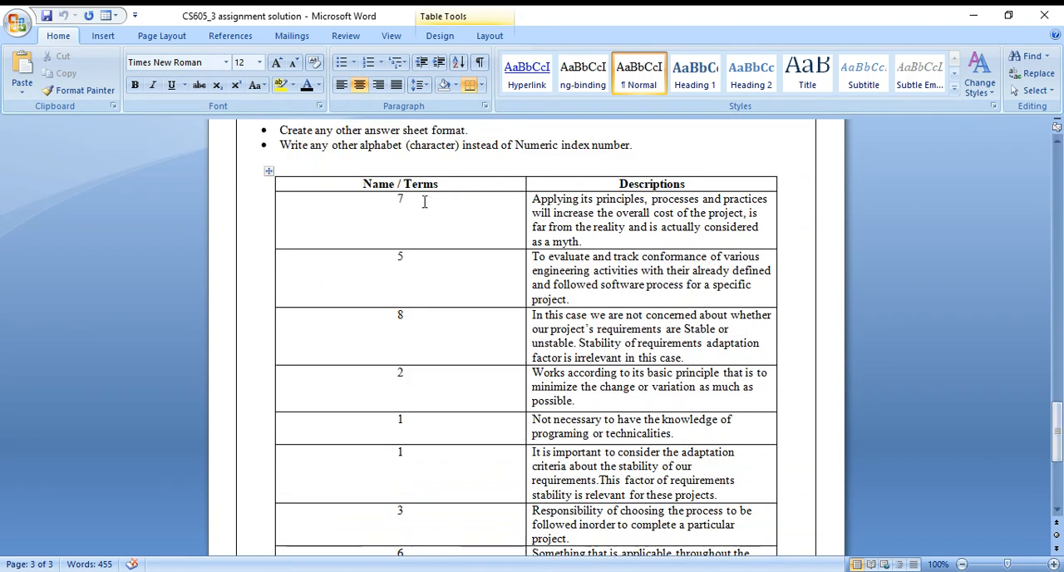
mouse_move(419, 313)
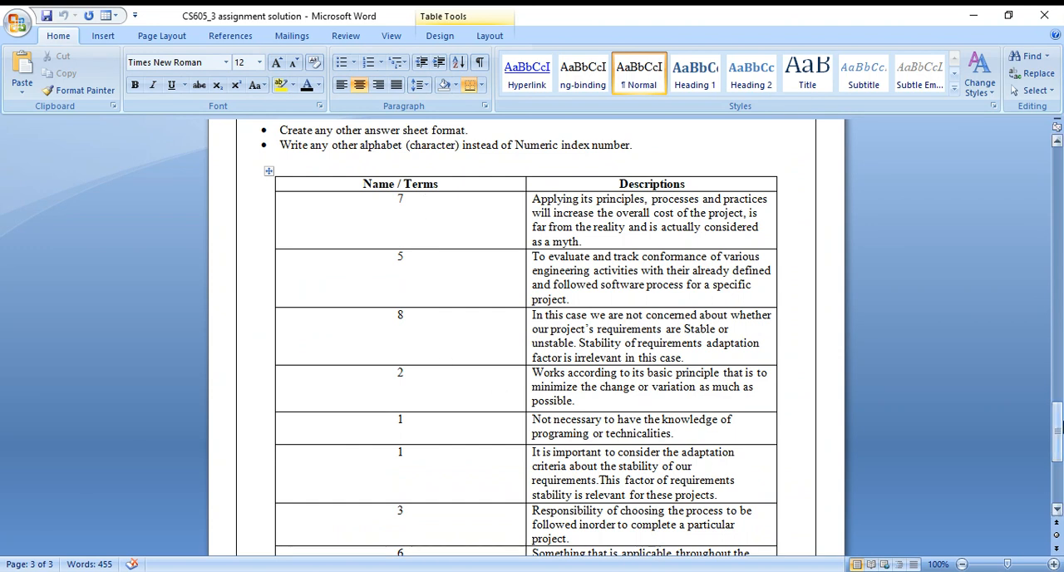
scroll("down", 3)
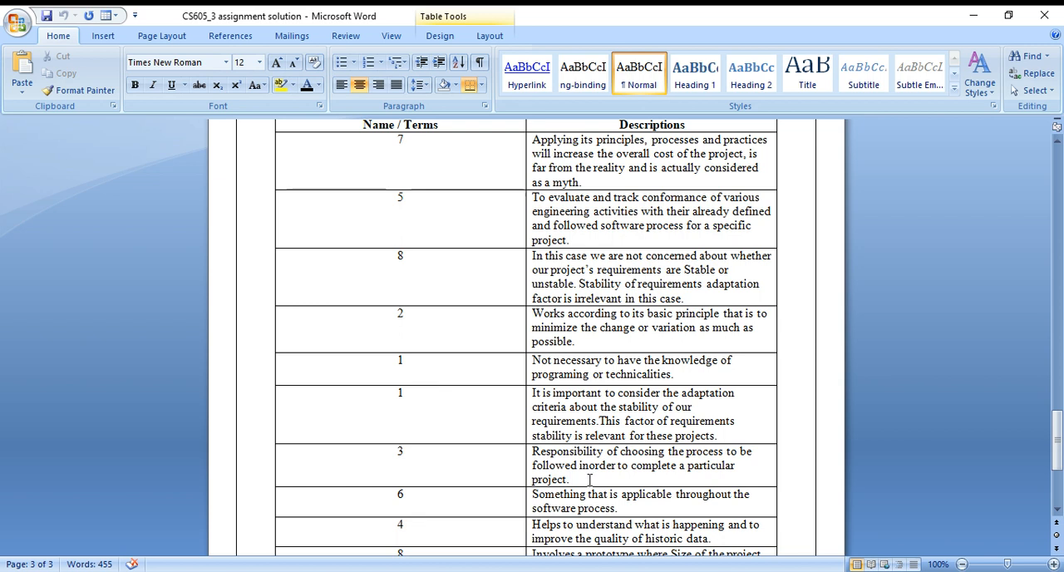
scroll("down", 3)
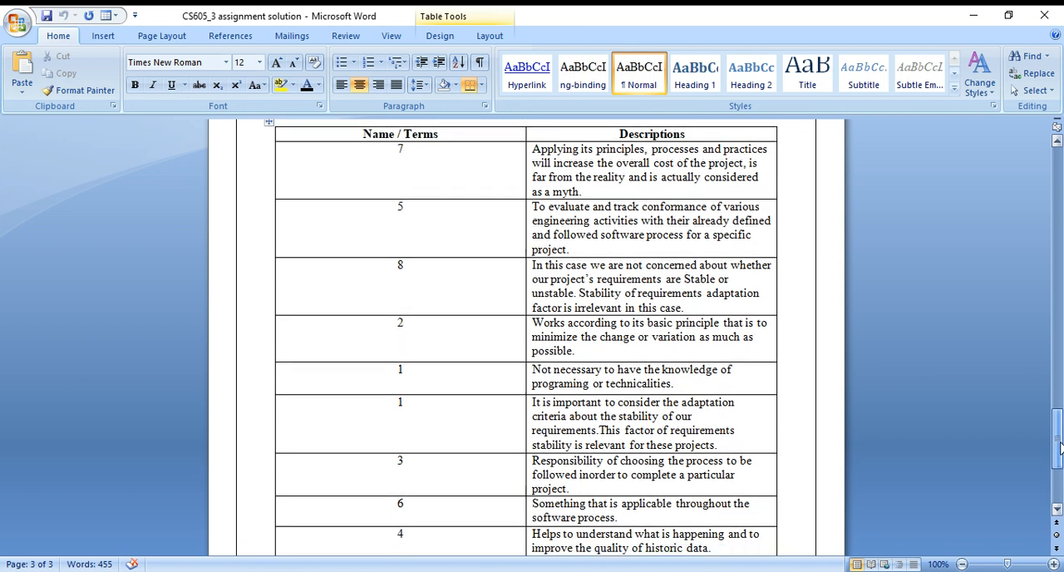
scroll("down", 3)
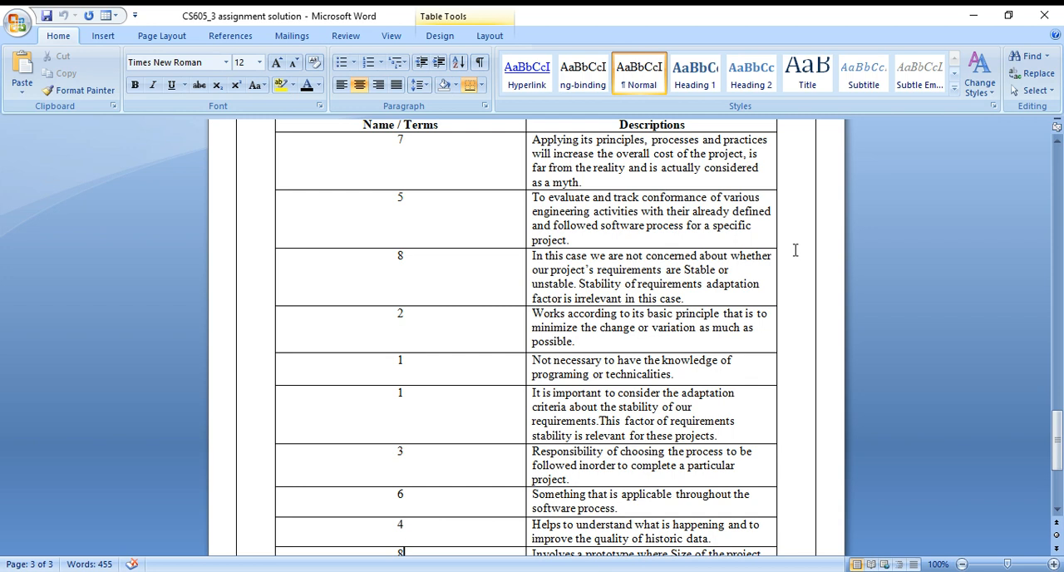
scroll("down", 3)
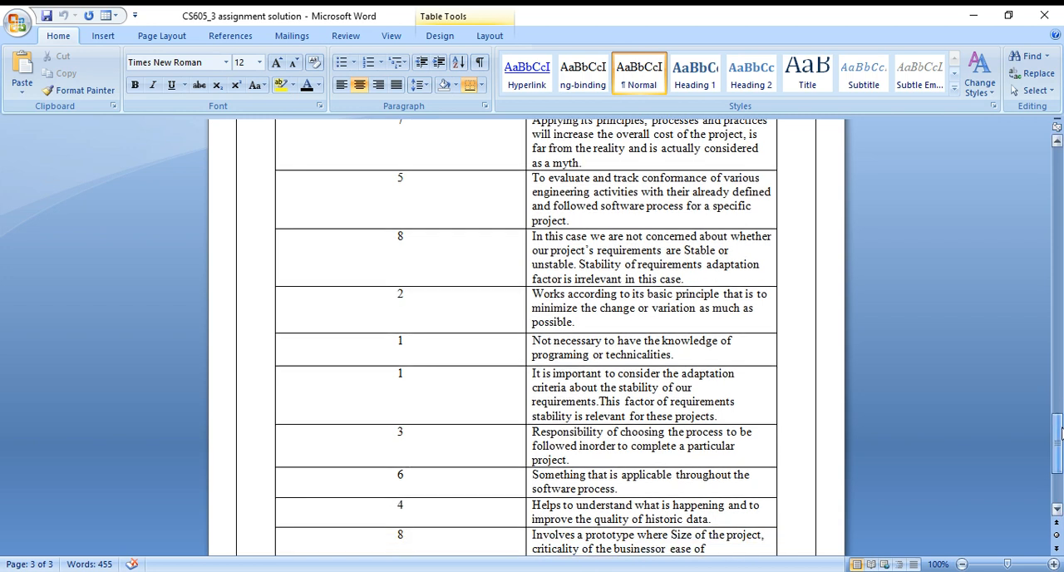
scroll("down", 3)
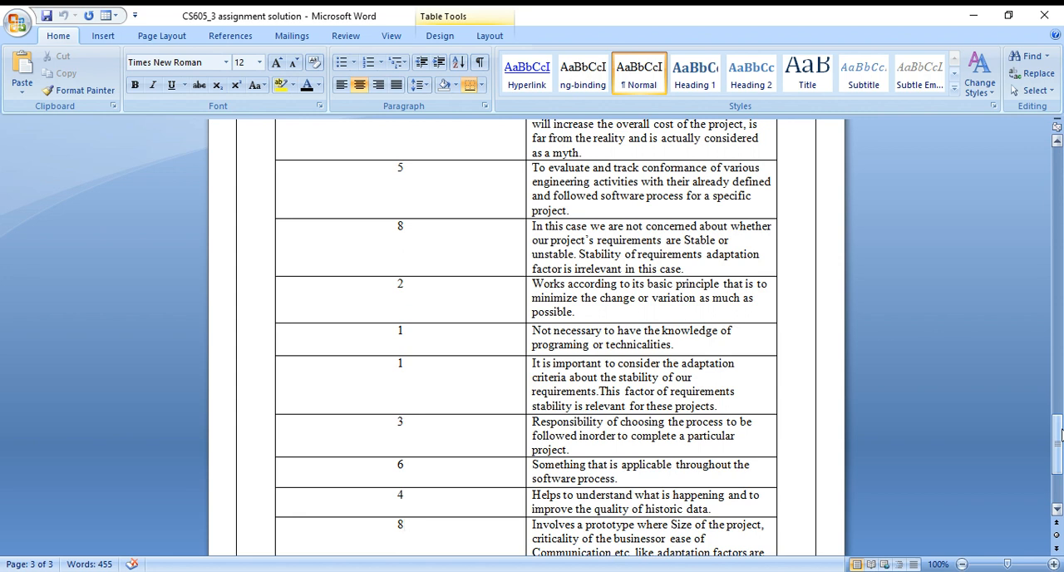
left_click(402, 525)
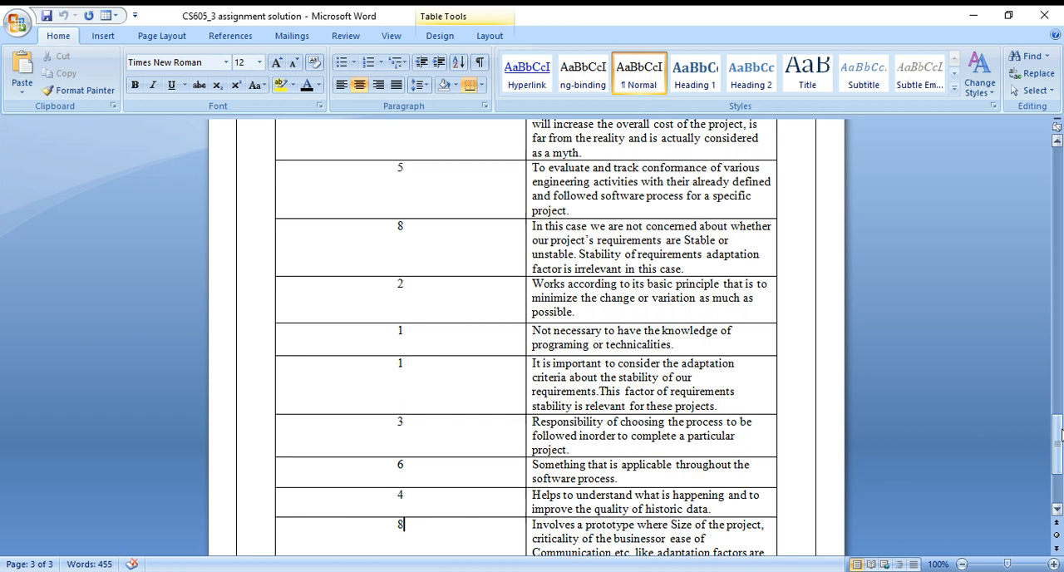